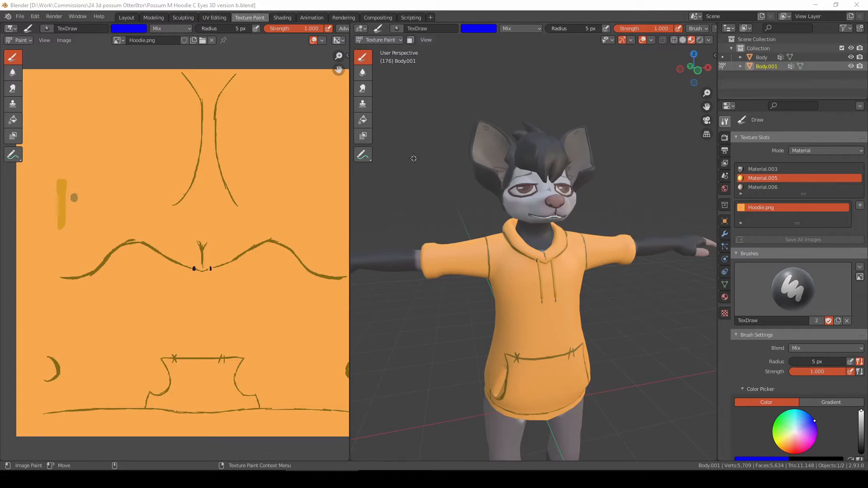
mouse_move(456, 248)
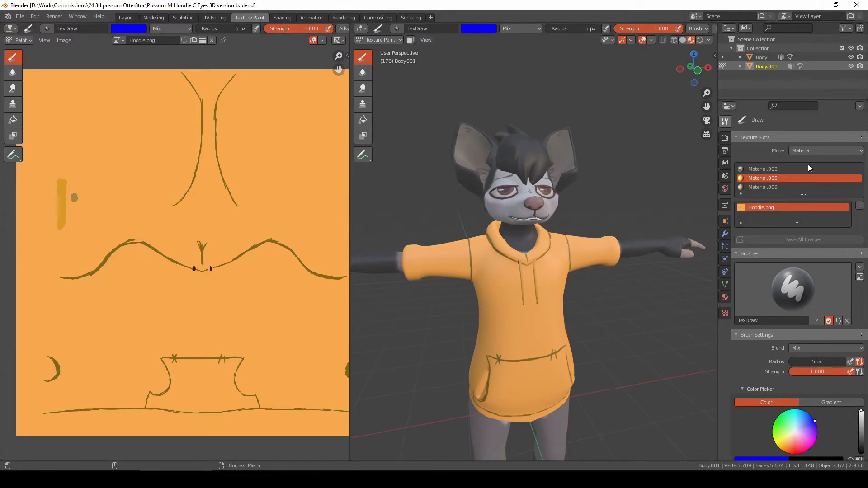
mouse_move(767, 217)
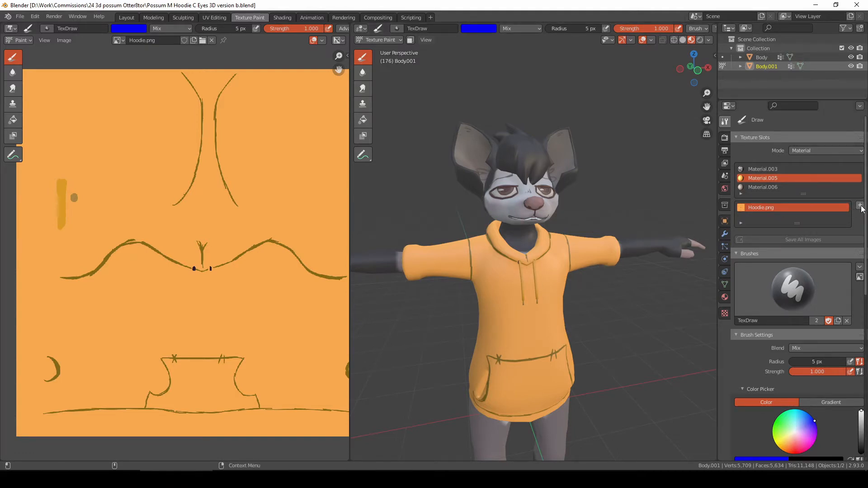
- Add a paint texture slot named Guides with its fill colour alpha set to 0
left_click(860, 204)
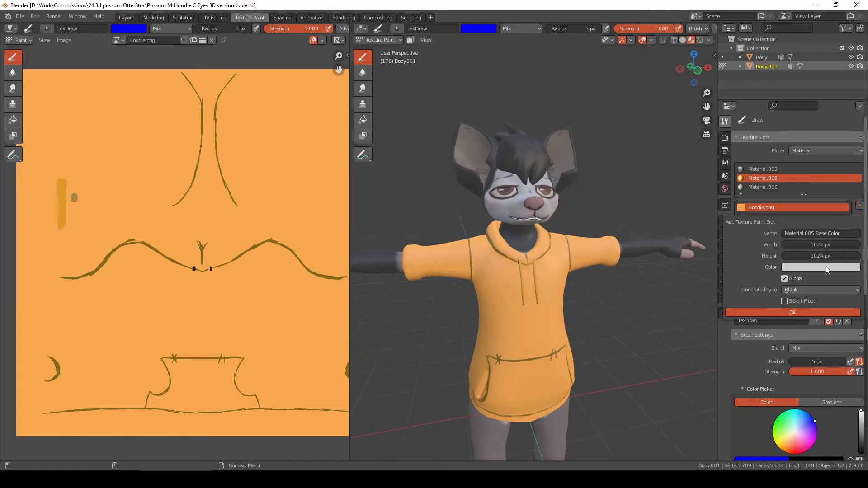
left_click(821, 234)
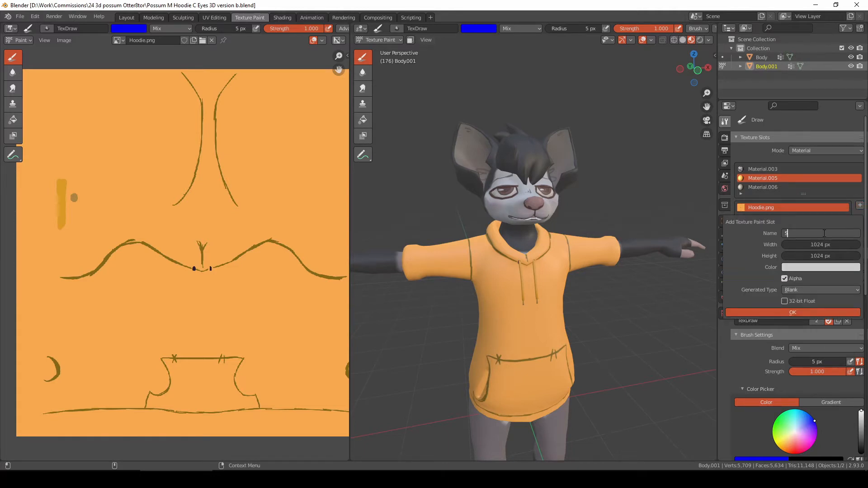
type("Seams")
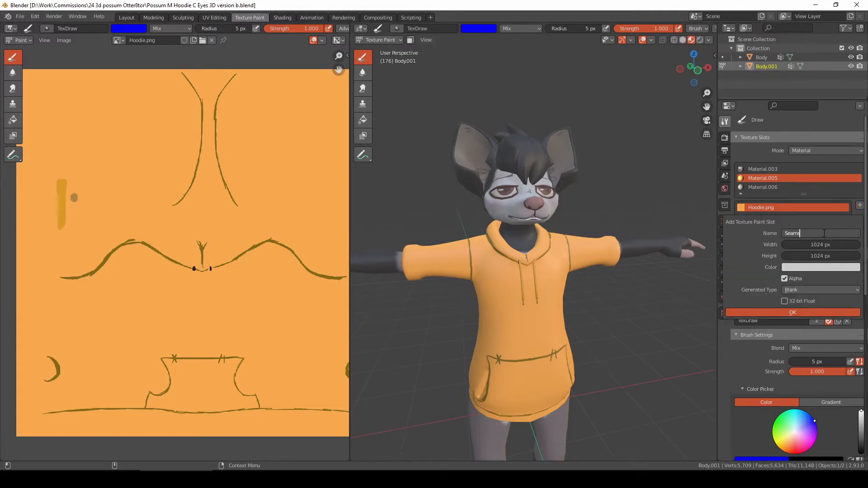
type("Guides")
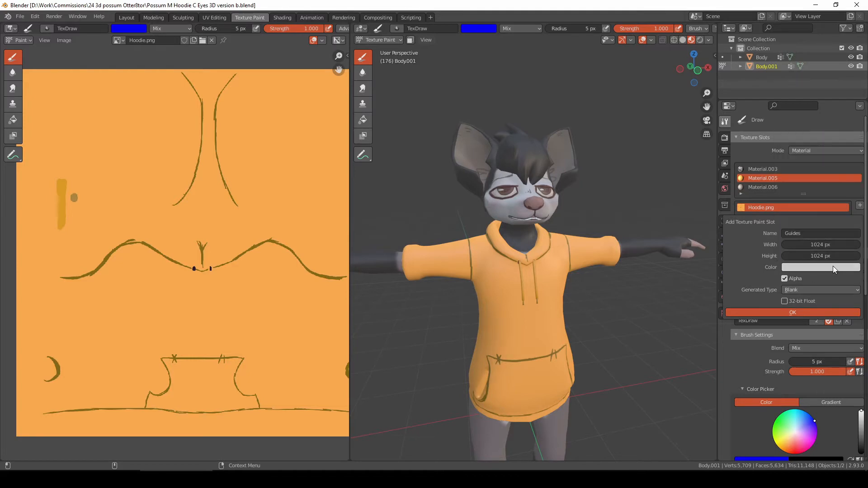
left_click(820, 267)
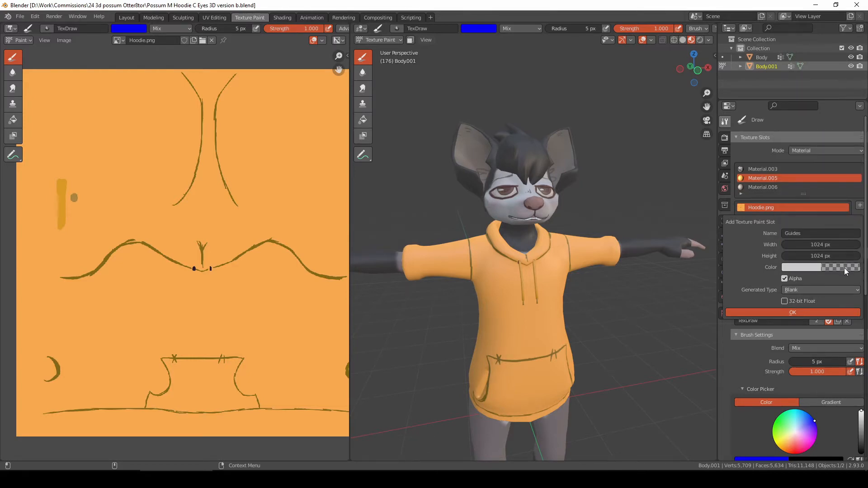
left_click(792, 312)
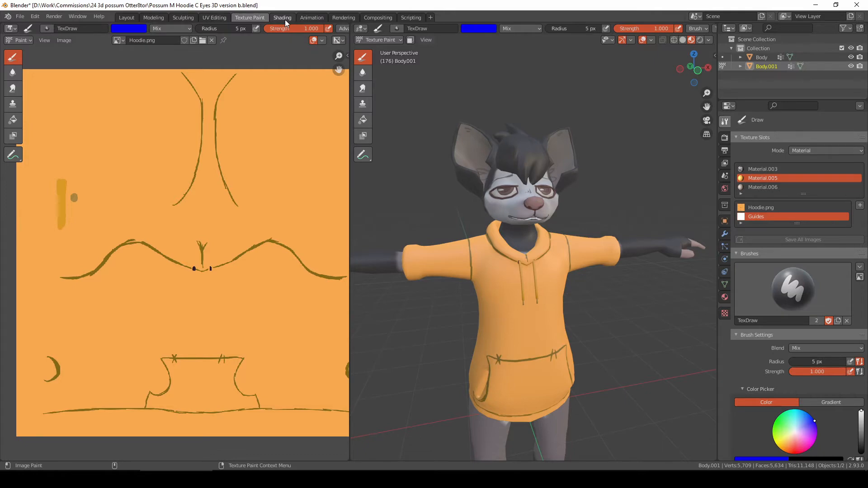
- In Shading, add a MixRGB node combining Hoodie.png and Guides into the base colour
left_click(283, 17)
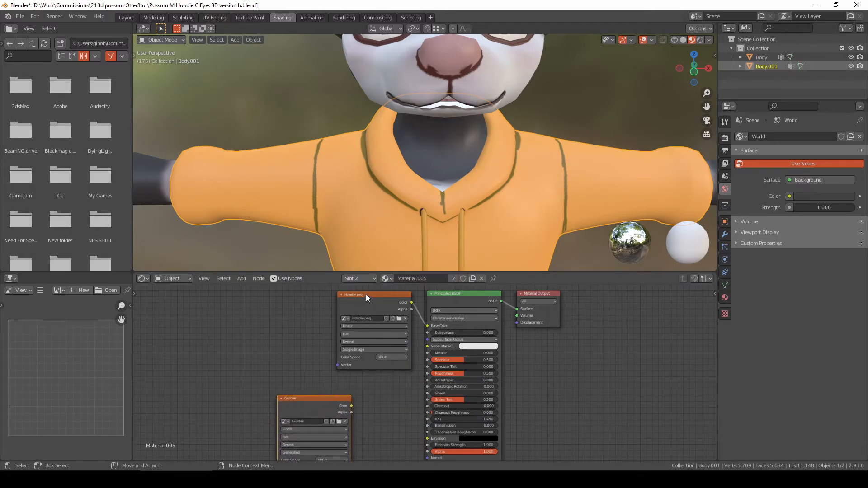
left_click_drag(369, 294, 296, 302)
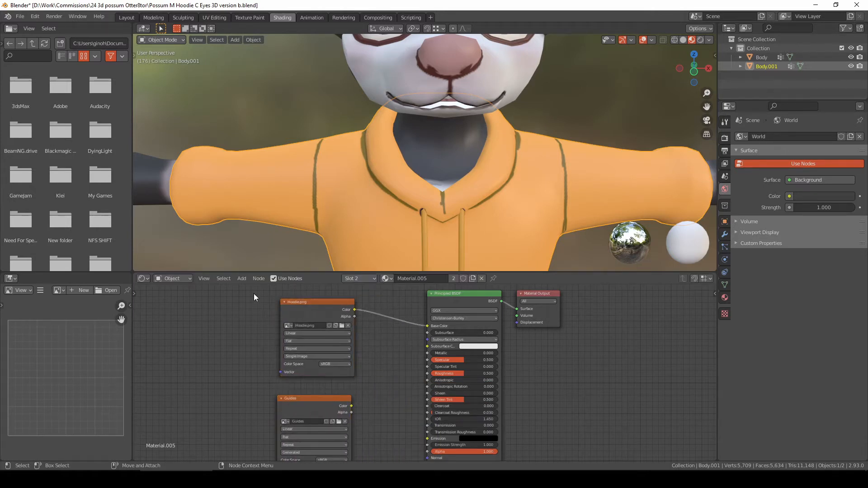
left_click(241, 279)
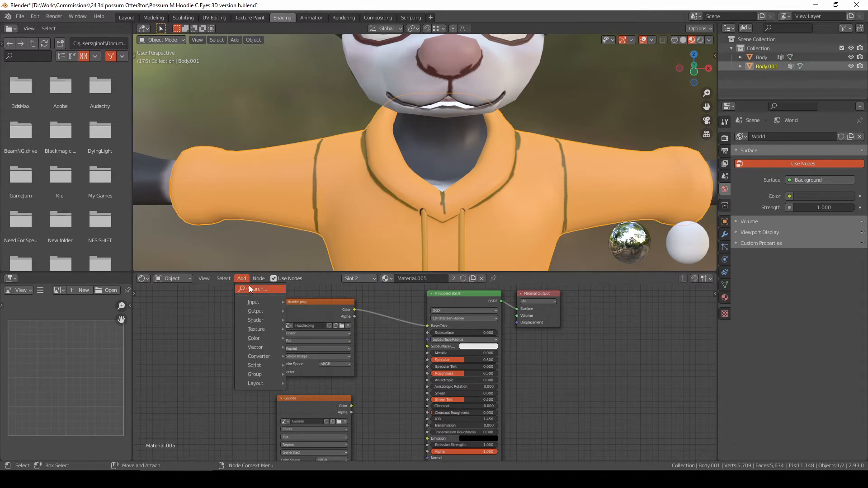
left_click(257, 290)
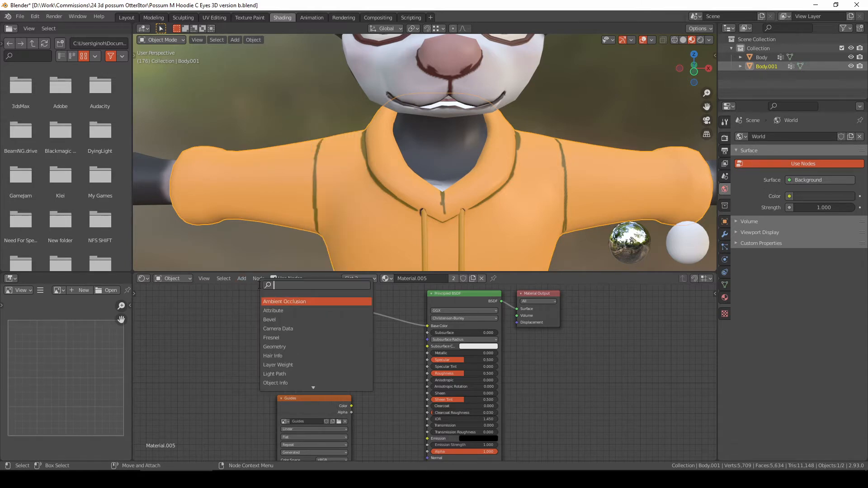
type("mix")
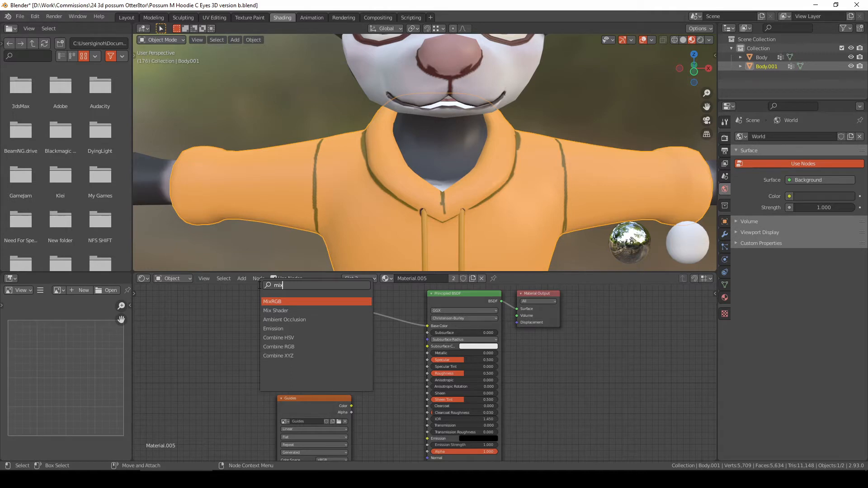
left_click(271, 301)
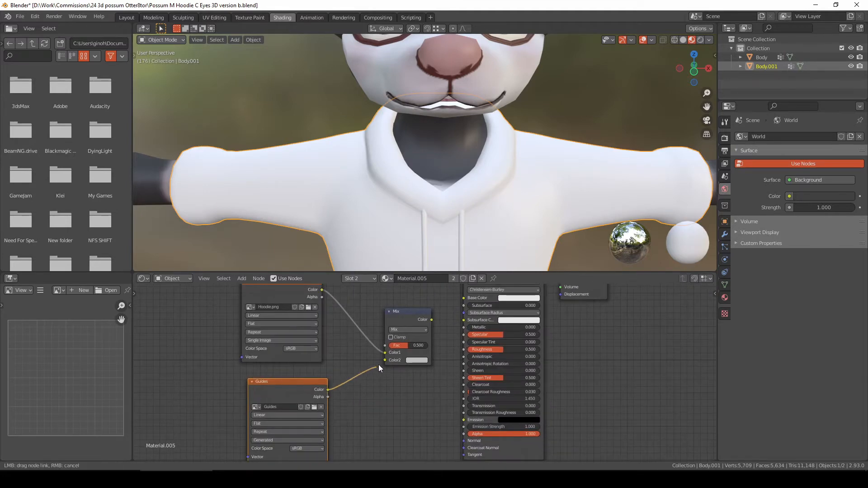
left_click_drag(379, 368, 330, 390)
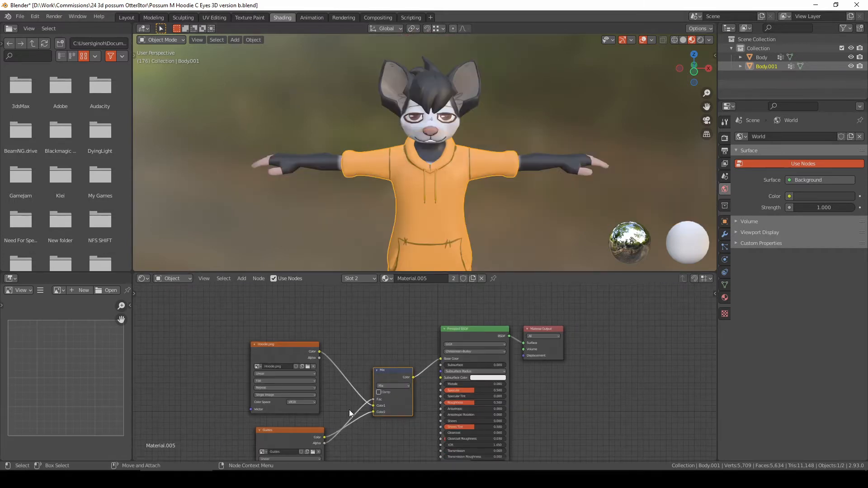
mouse_move(471, 364)
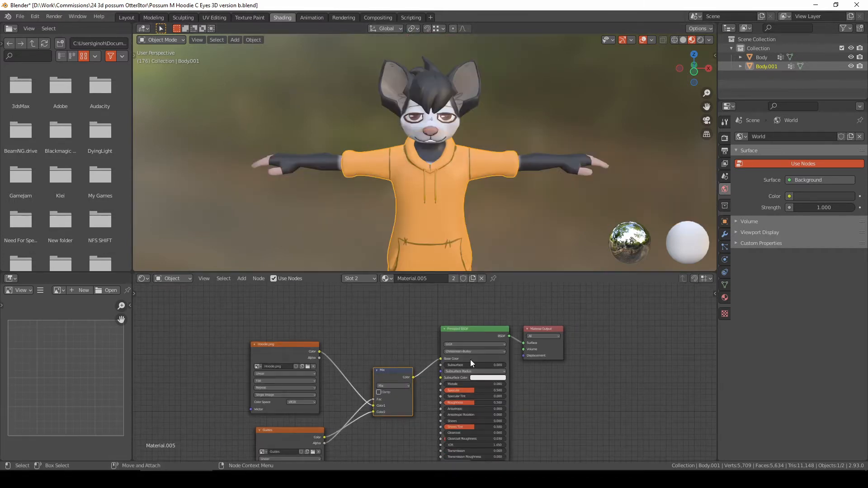
- Return to Texture Paint and make the Guides slot the active paint target beside Hoodie.png
left_click(250, 17)
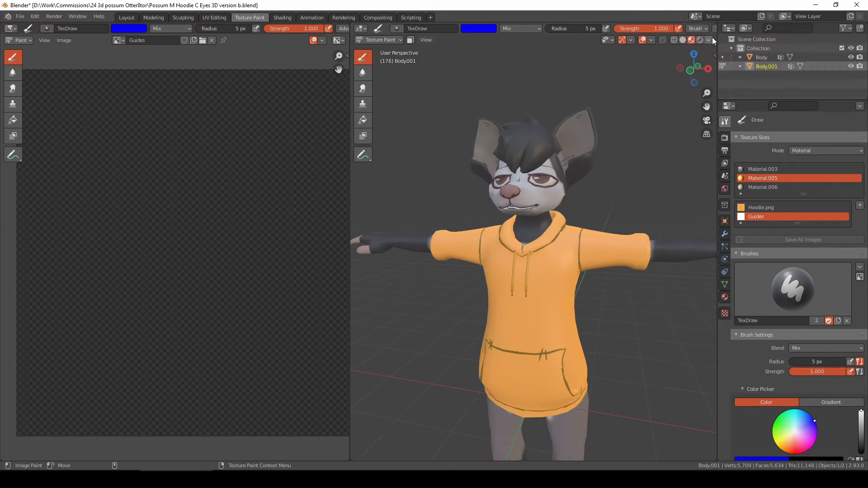
left_click(708, 39)
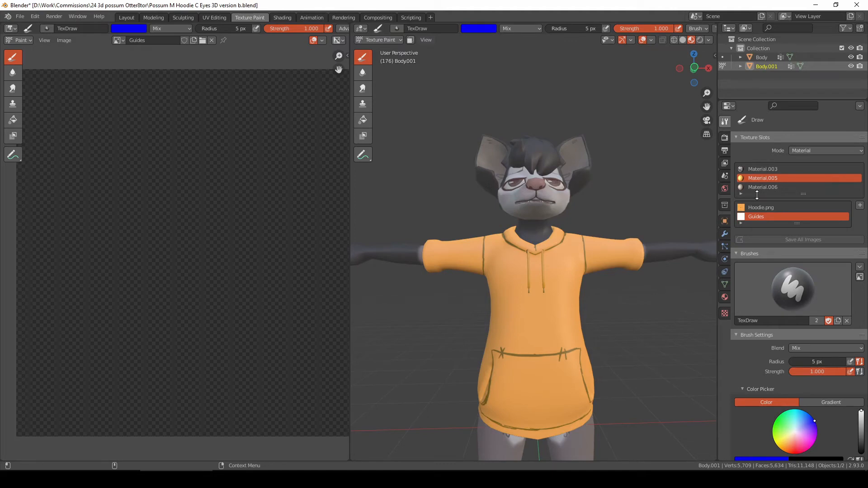
left_click(761, 208)
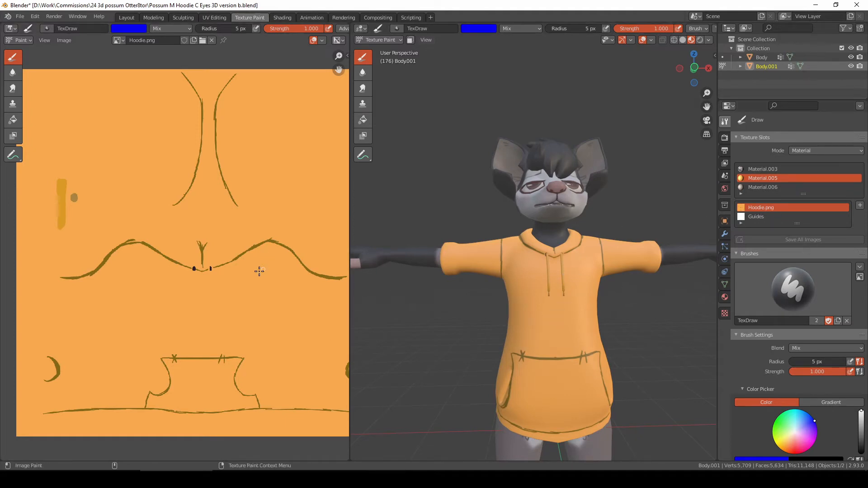
left_click(756, 217)
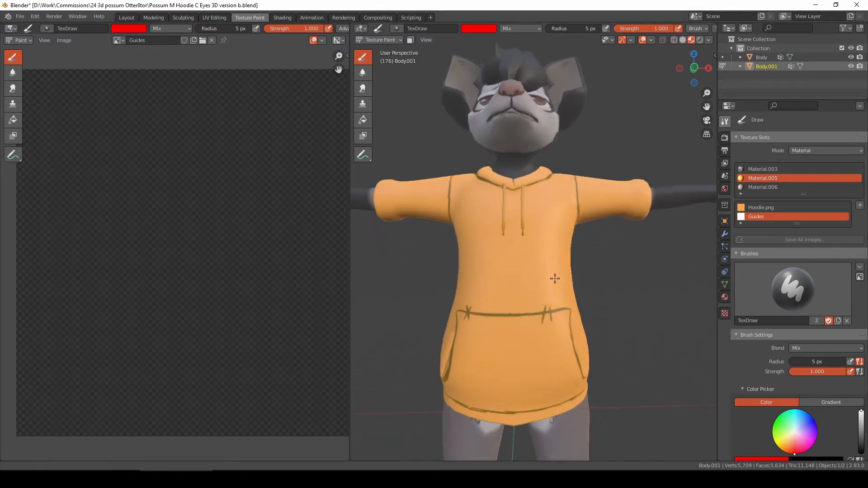
- Paint red marks along the hoodie hem, pocket opening and another seam on Guides
left_click_drag(553, 278, 585, 297)
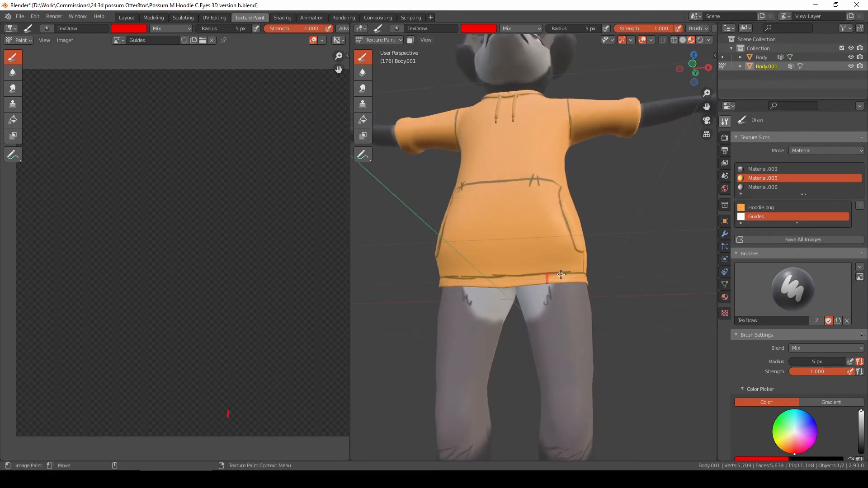
left_click_drag(554, 277, 543, 287)
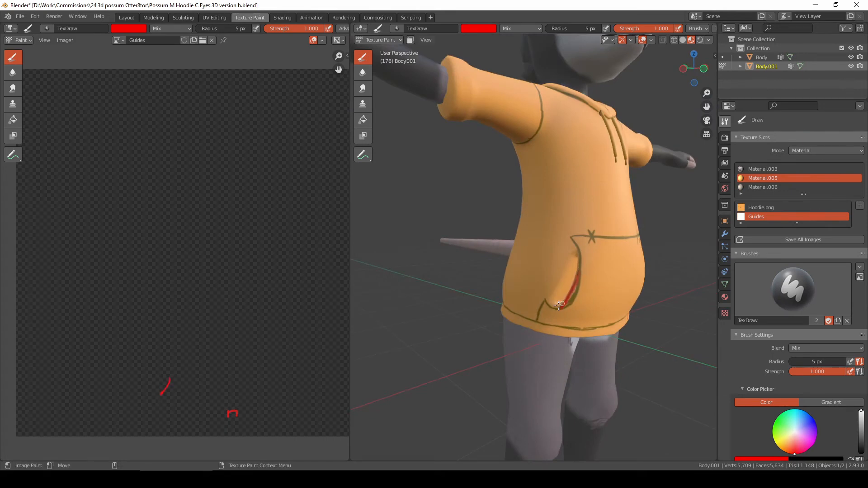
left_click_drag(559, 304, 522, 284)
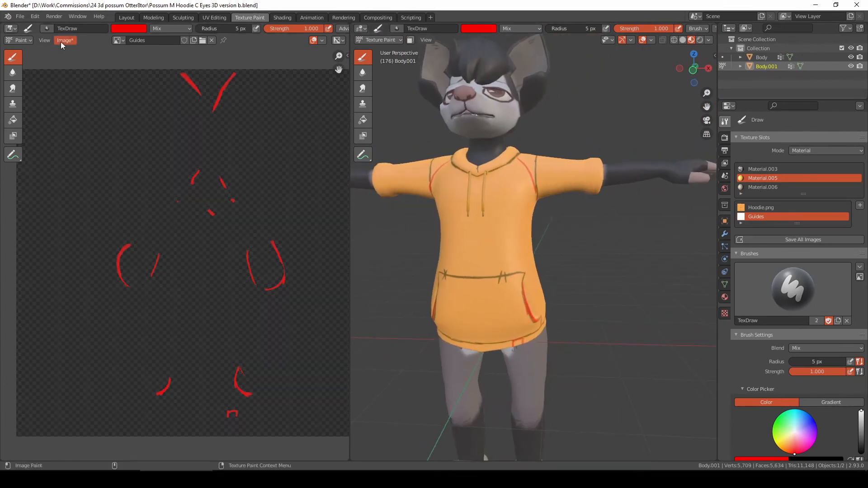
- Save the Guides texture as Guides.png in PNG RGBA to keep transparency
left_click(65, 41)
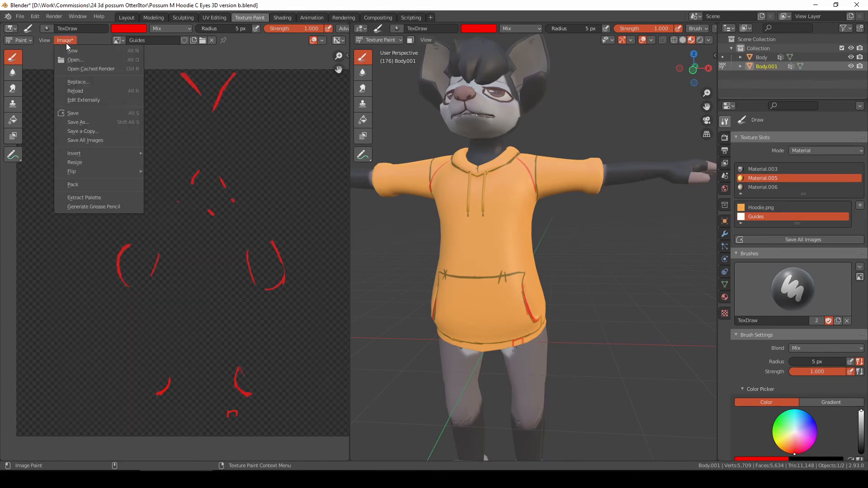
mouse_move(89, 122)
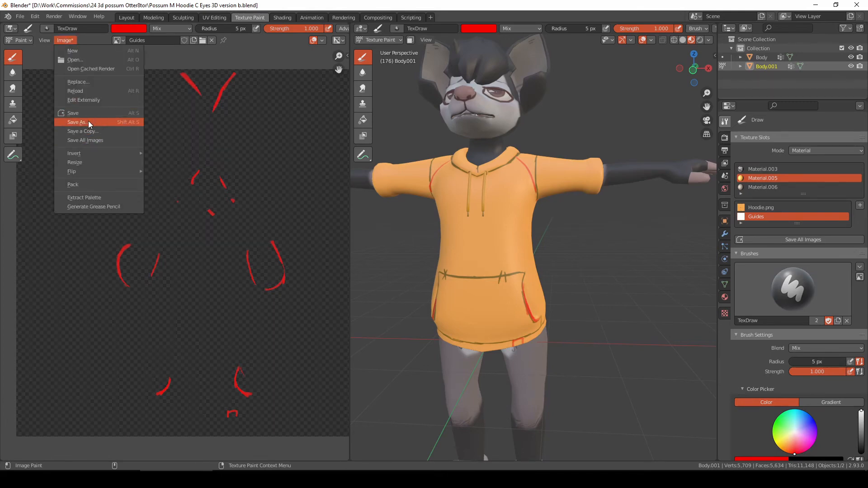
left_click(77, 122)
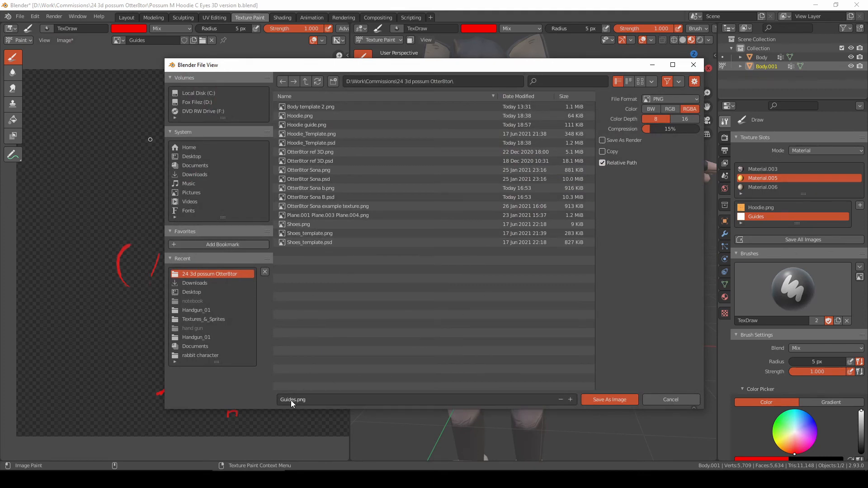
mouse_move(308, 400)
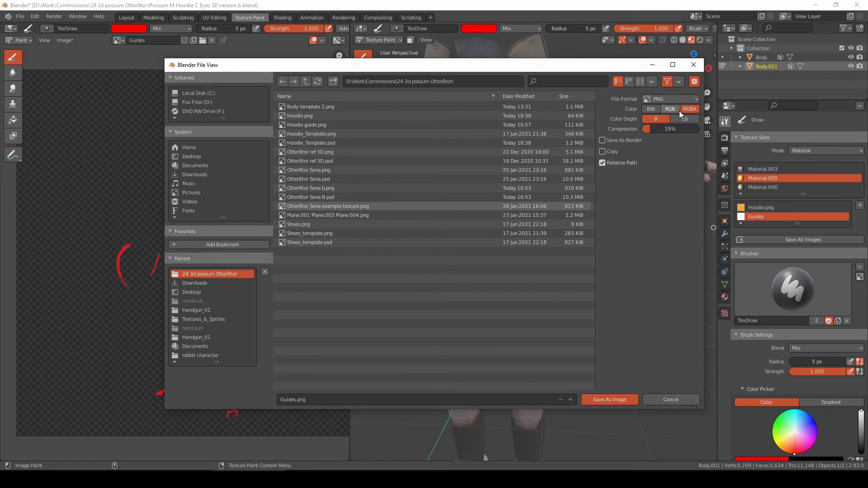
left_click(689, 109)
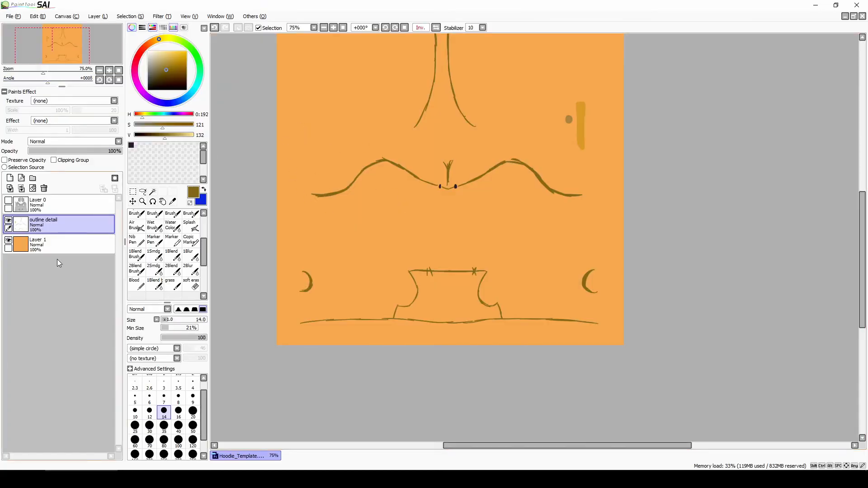
- Open Guides.png in PaintTool SAI to paste over the hoodie template
left_click(9, 17)
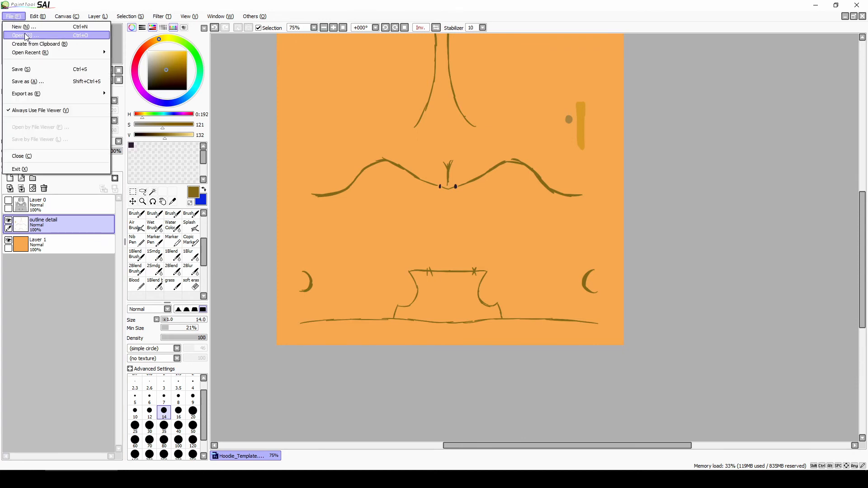
left_click(18, 34)
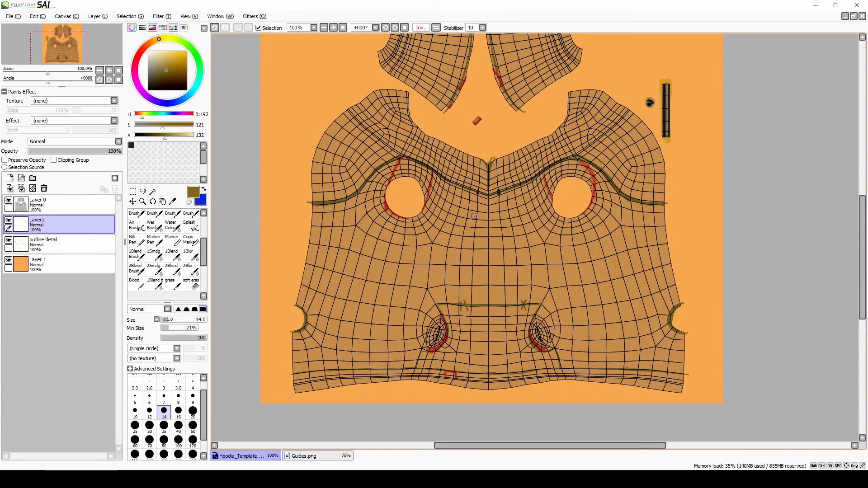
mouse_move(480, 216)
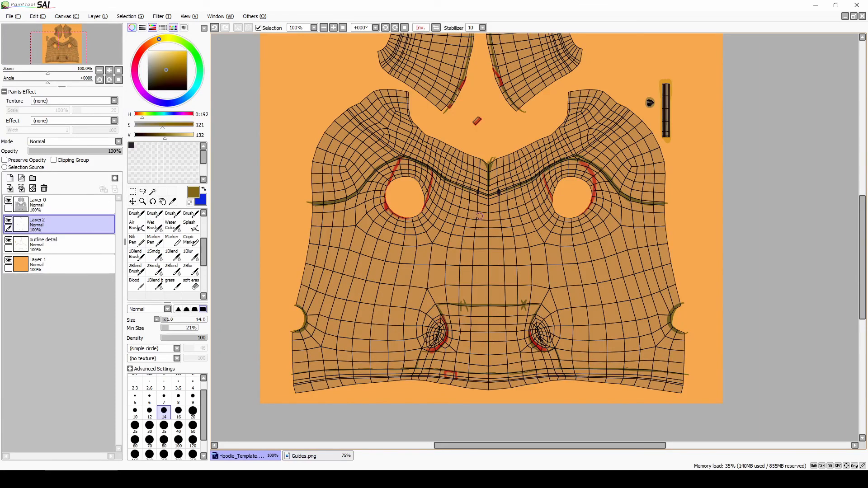